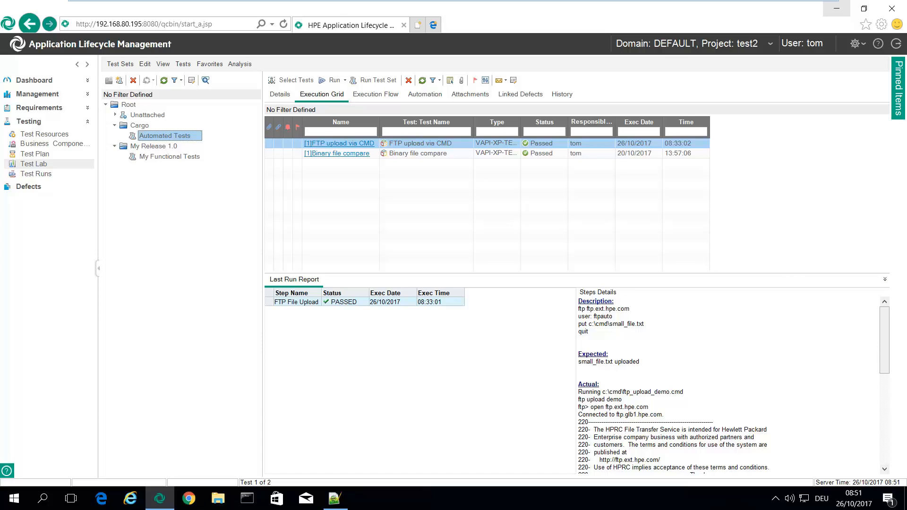
mouse_move(203, 181)
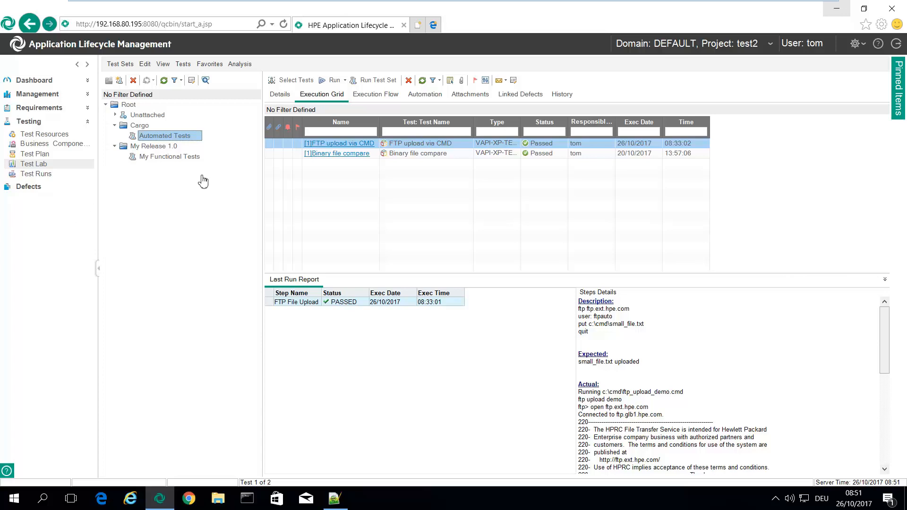
mouse_move(423, 152)
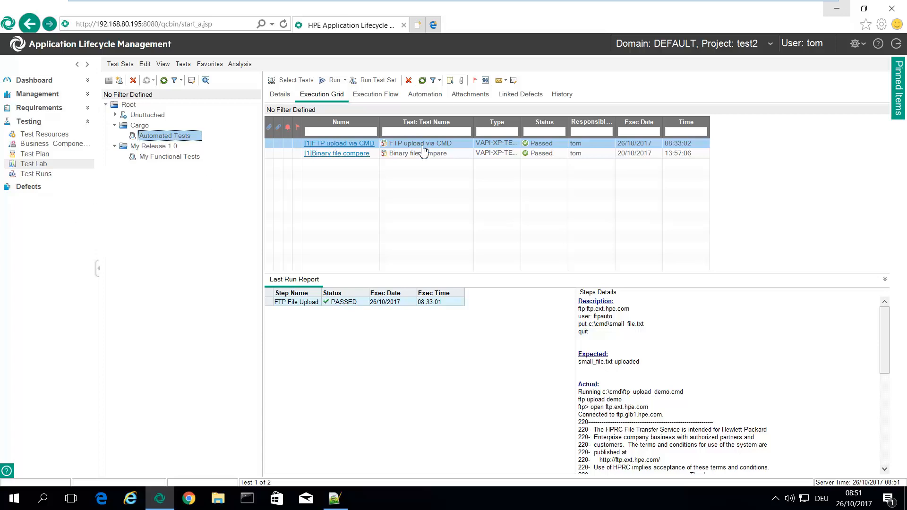
mouse_move(418, 150)
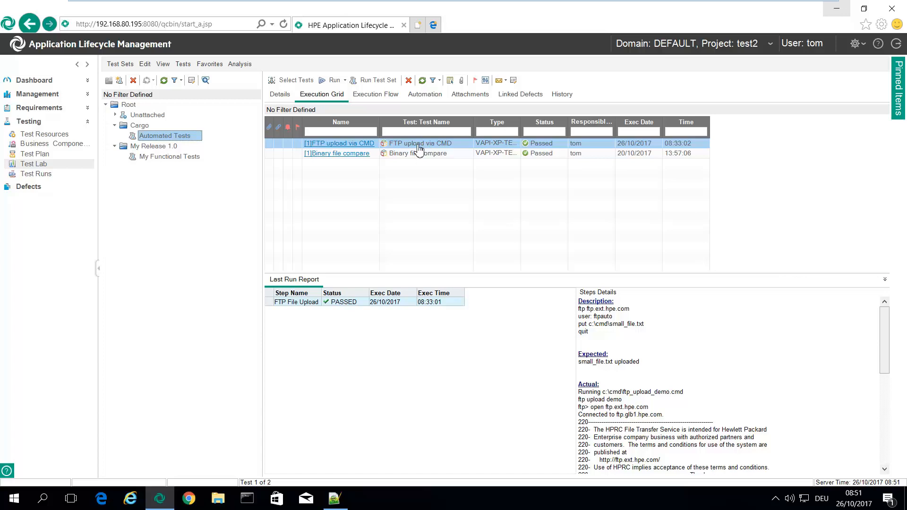
mouse_move(466, 149)
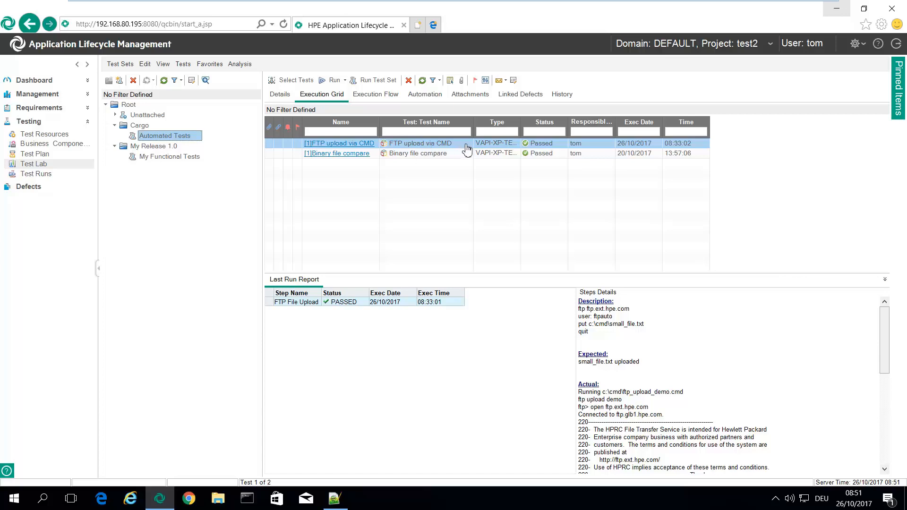
mouse_move(49, 297)
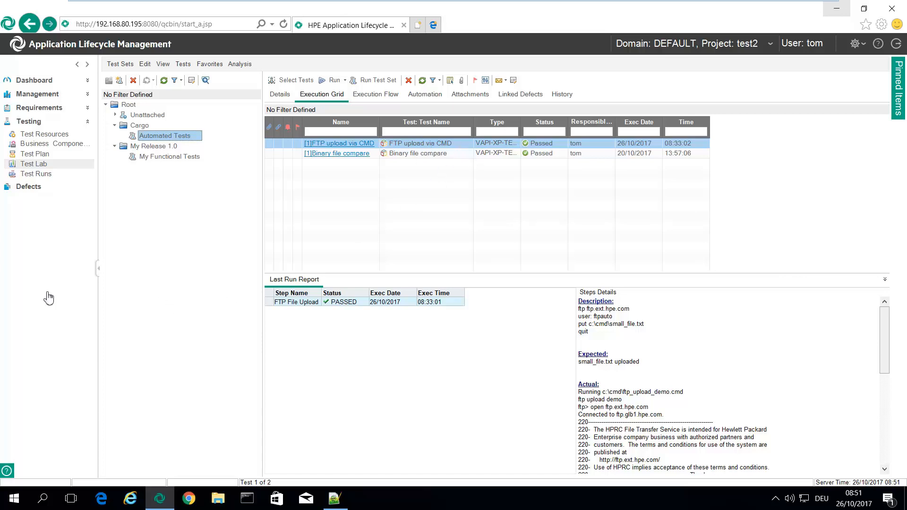
Connect FileZilla to ftp.ext.hpe.com as ftpauto via Quickconnect
click(334, 498)
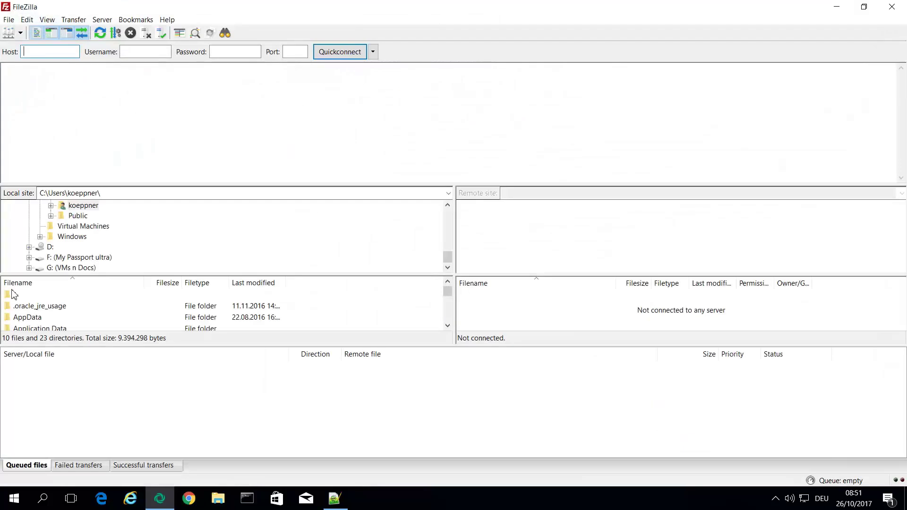
click(371, 51)
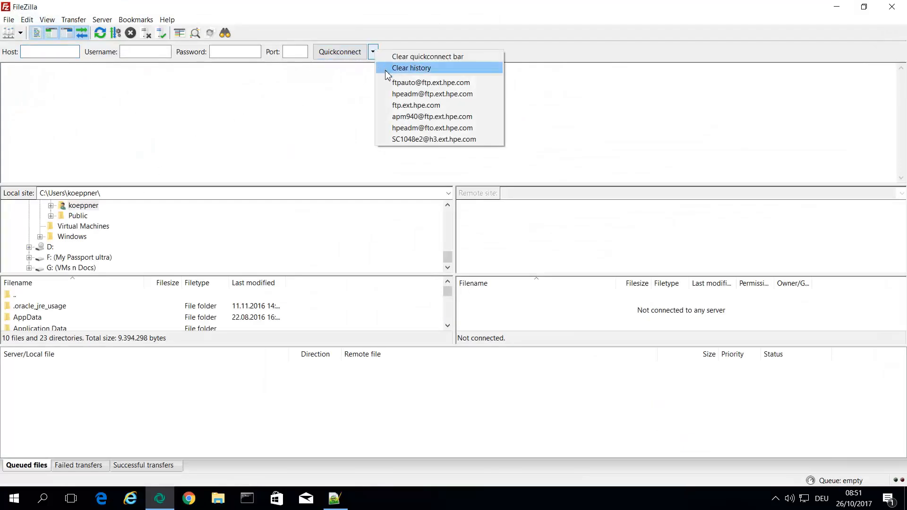
click(430, 83)
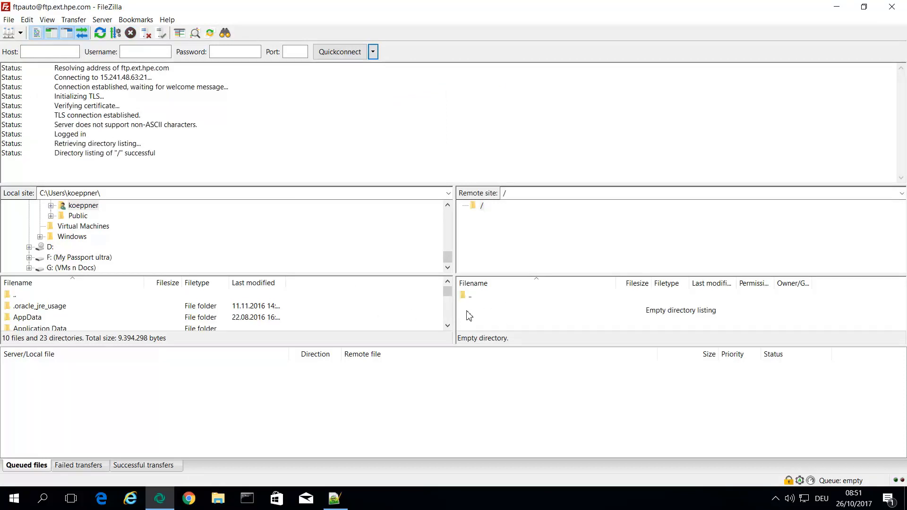
mouse_move(683, 180)
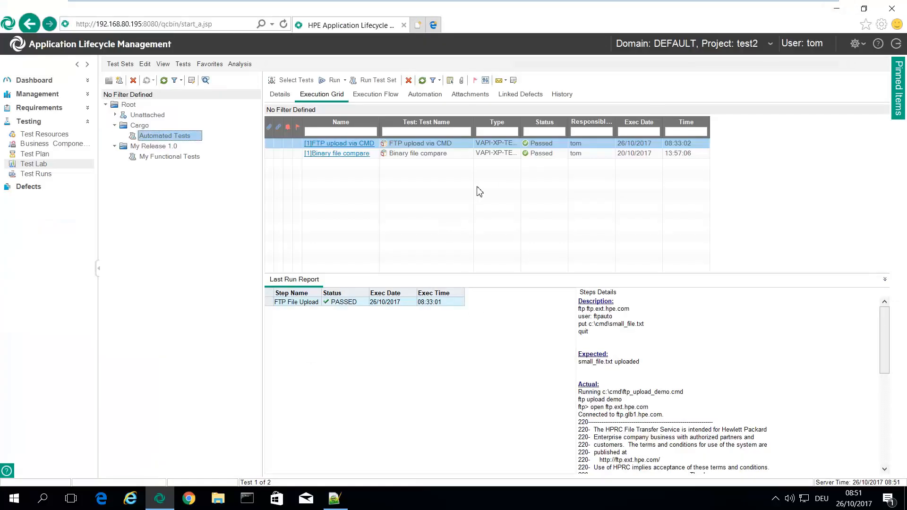
Re-run FTP upload via CMD with Run All until it passes, then close the runner
click(332, 80)
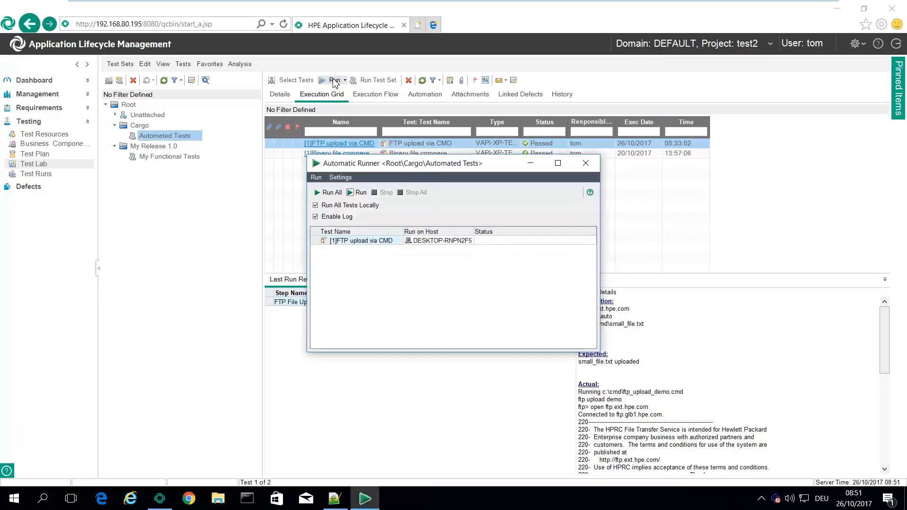
click(330, 192)
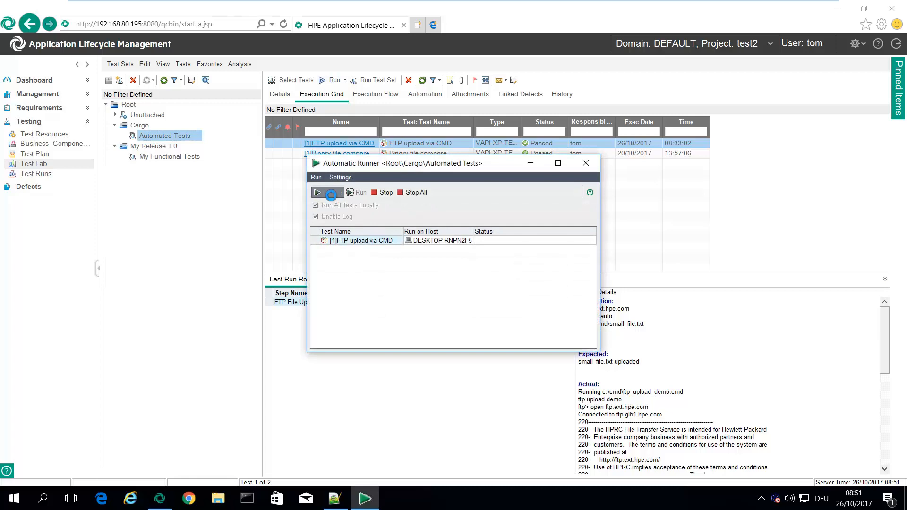
click(322, 192)
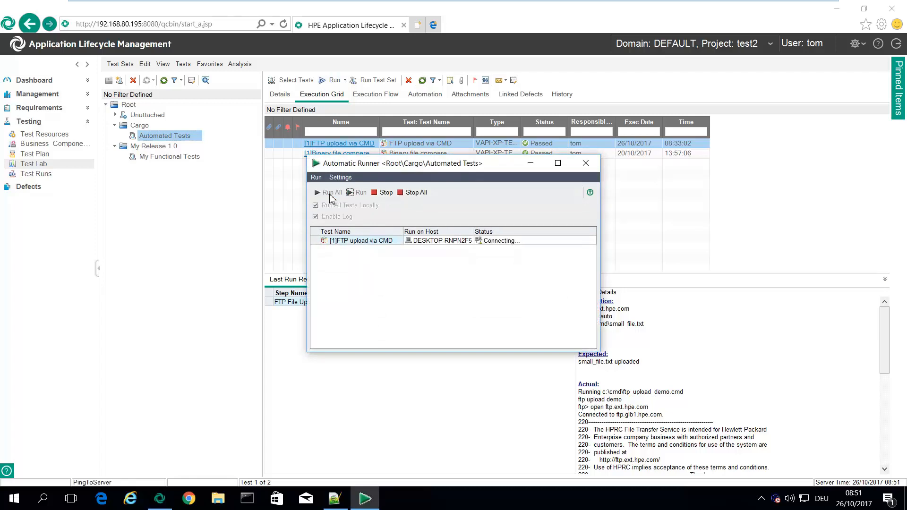
mouse_move(332, 194)
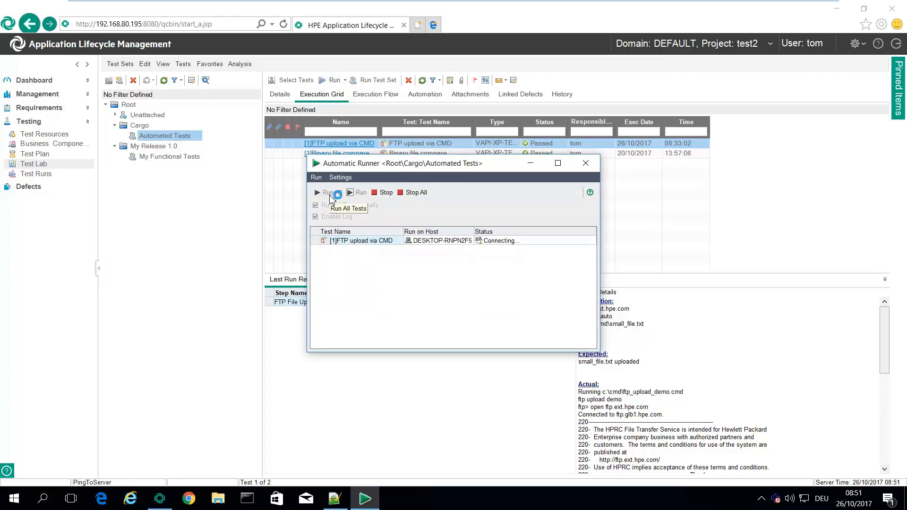
click(317, 192)
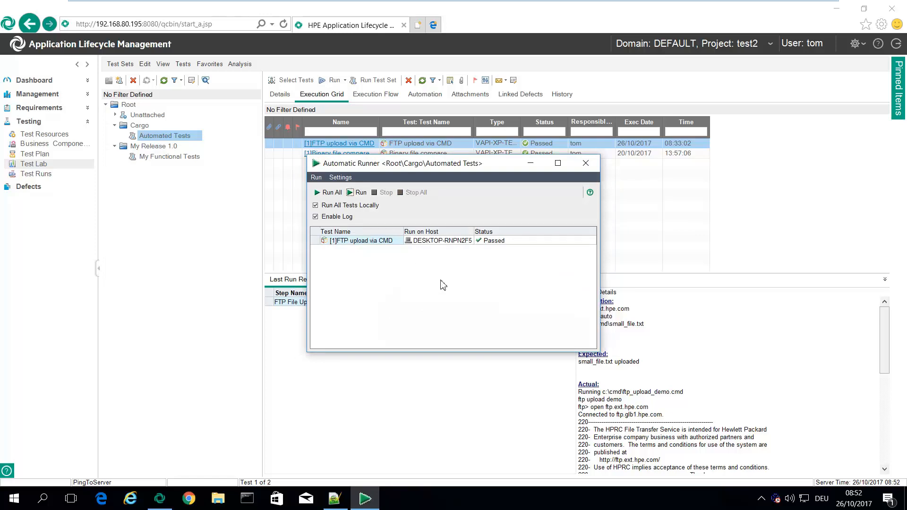
click(584, 162)
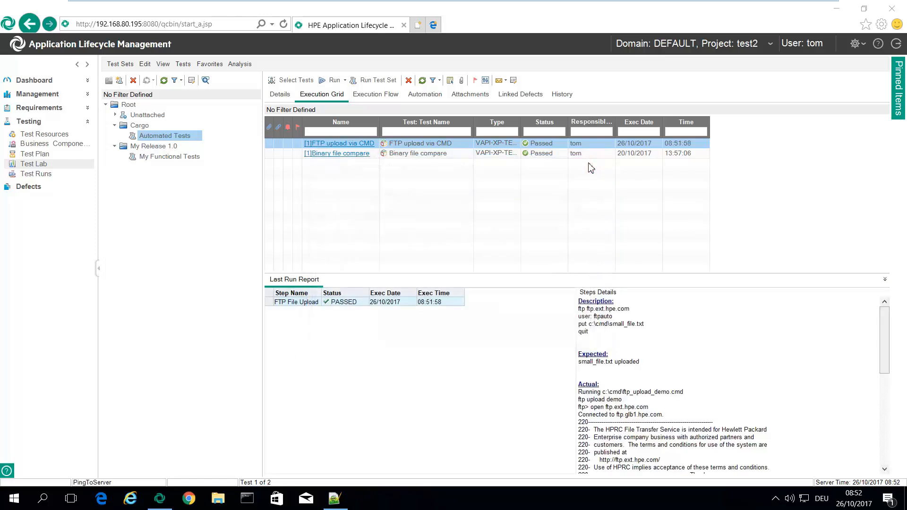
Confirm small_file.txt in FileZilla's remote root, then return to ALM's FTP upload via CMD script
scroll(down, 3)
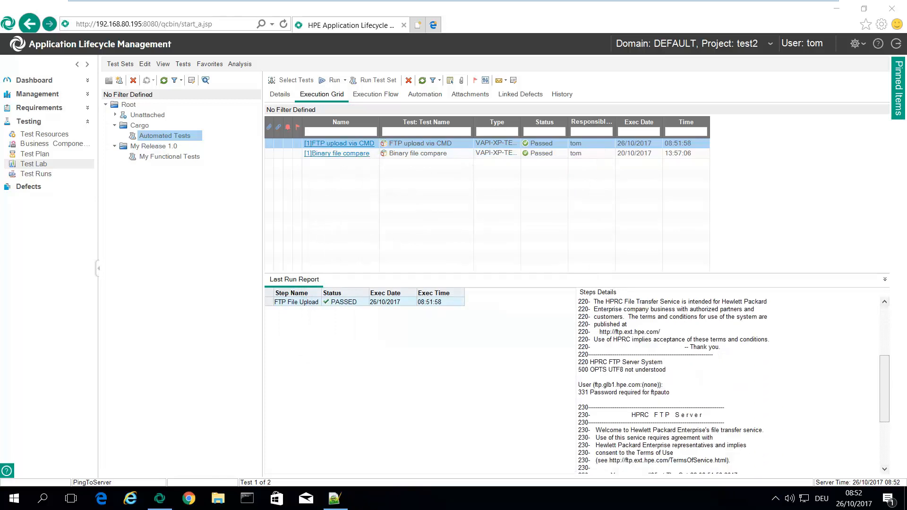
scroll(up, 3)
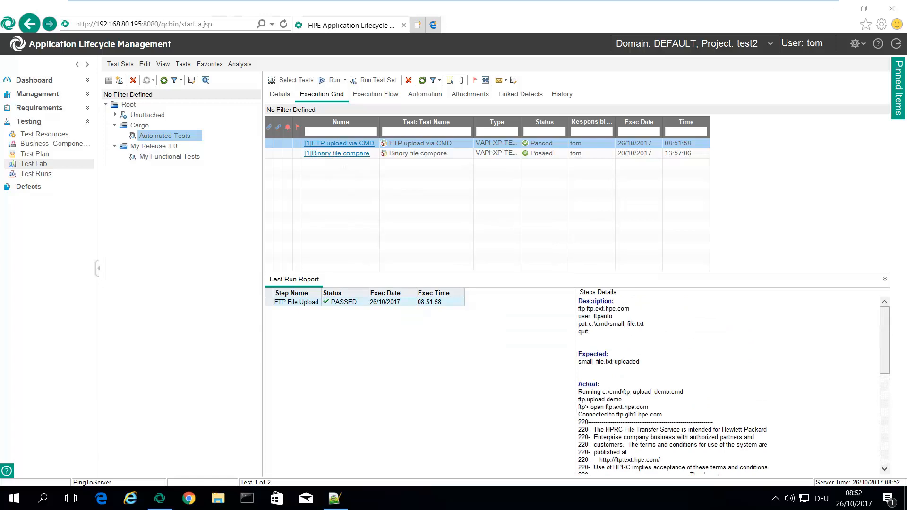
click(333, 498)
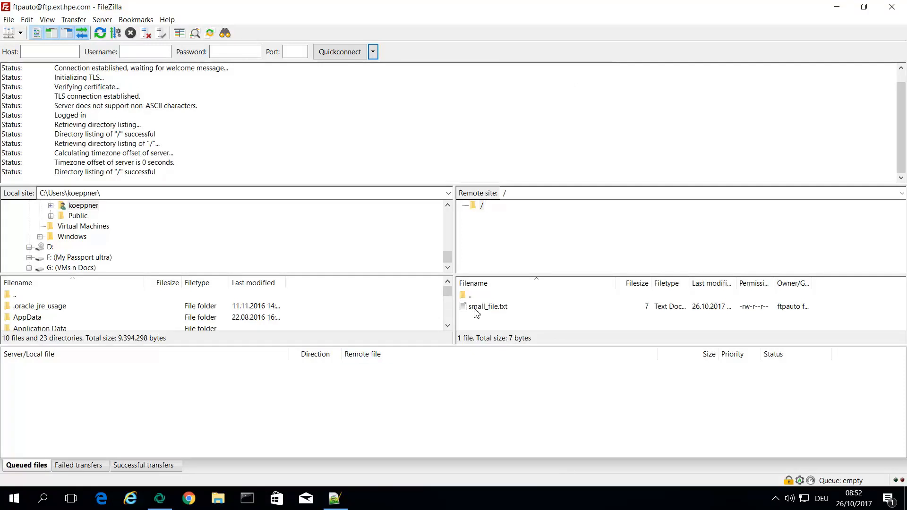
click(487, 306)
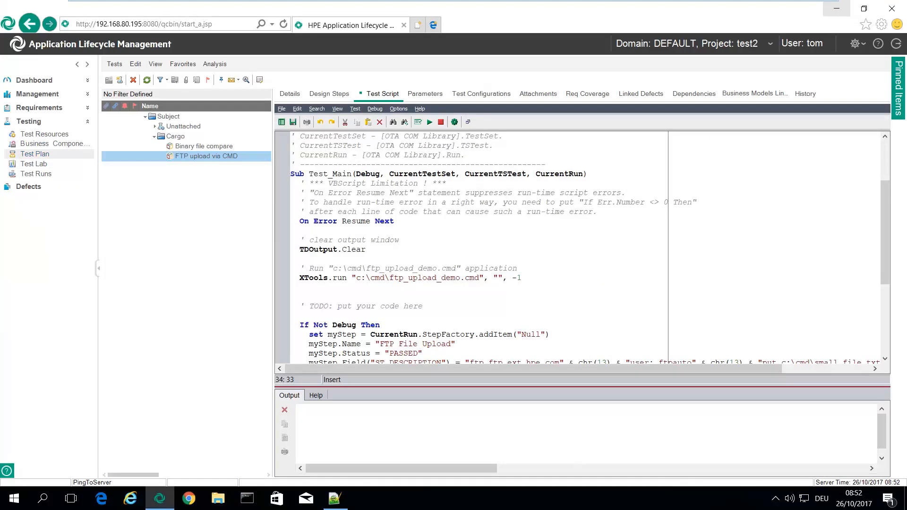
Review the XTools.run line and select TDOutput.Text as the actual result
click(342, 278)
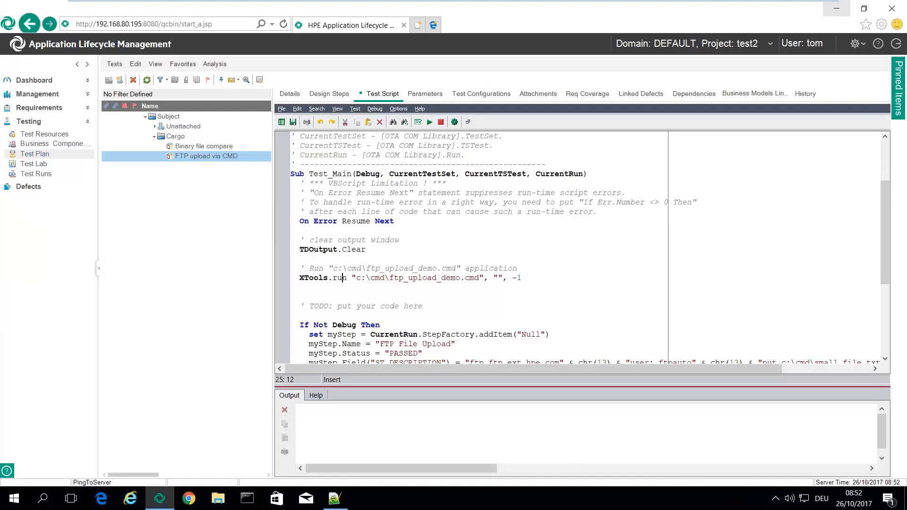
click(441, 278)
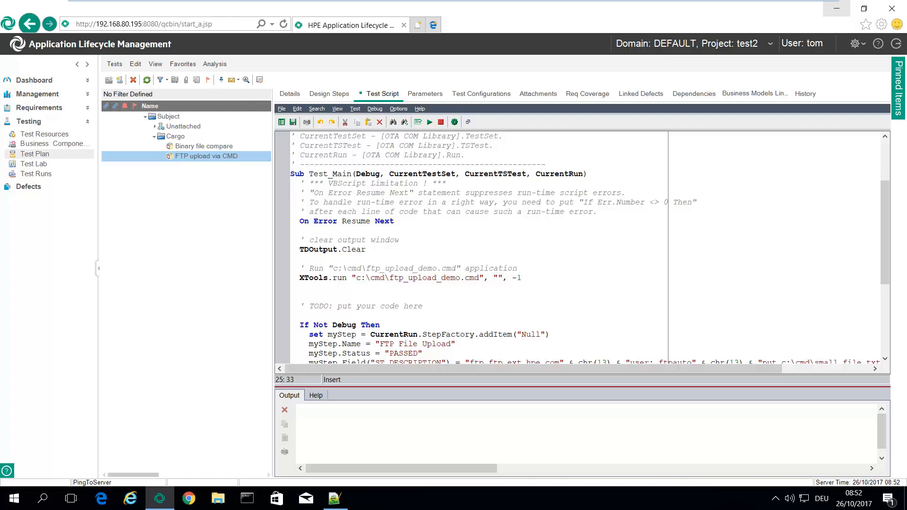
scroll(down, 3)
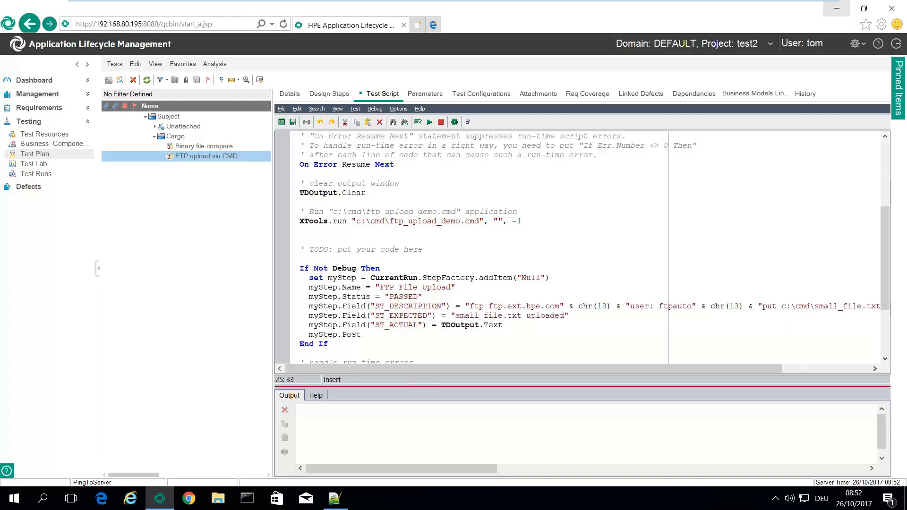
double_click(471, 324)
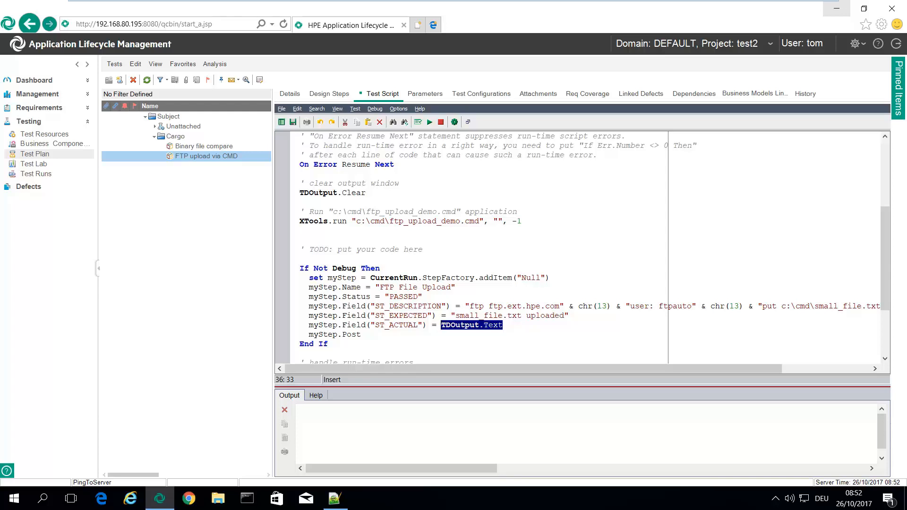
Highlight the ftp_upload_demo.cmd file name and show that file in Notepad++
scroll(up, 3)
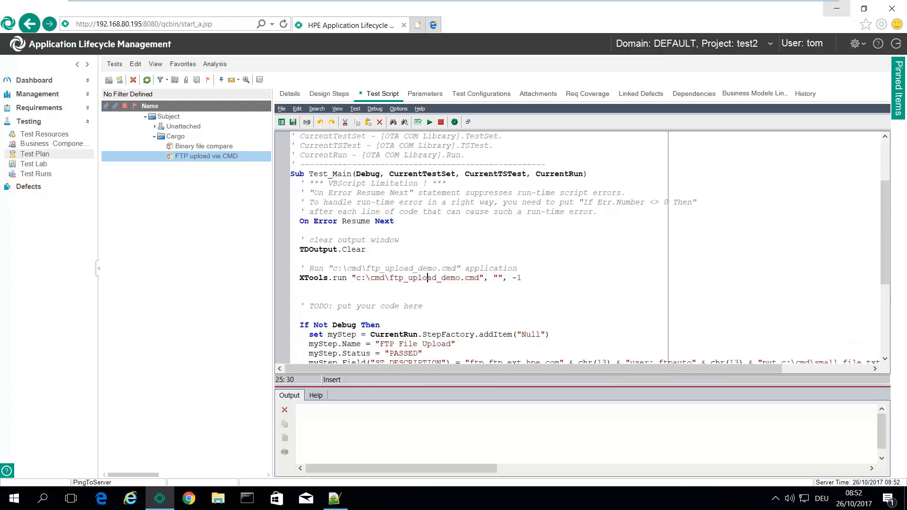
click(474, 278)
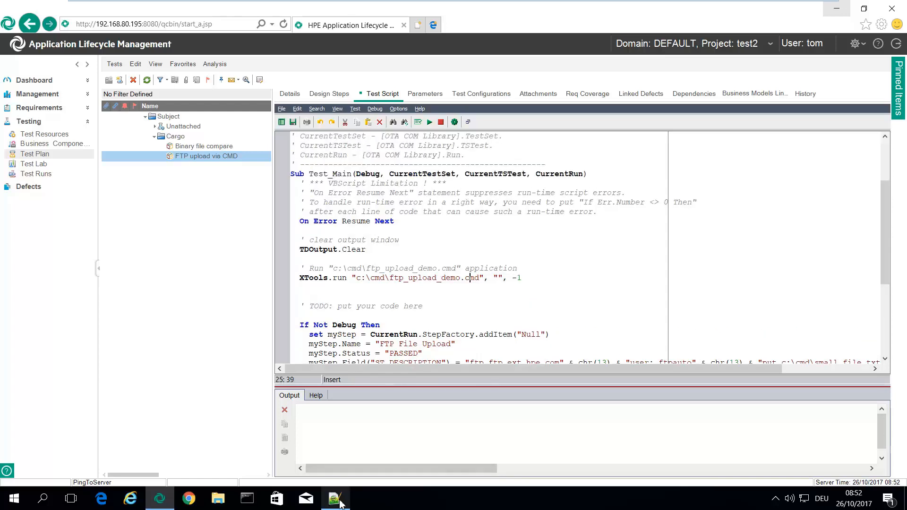
click(334, 498)
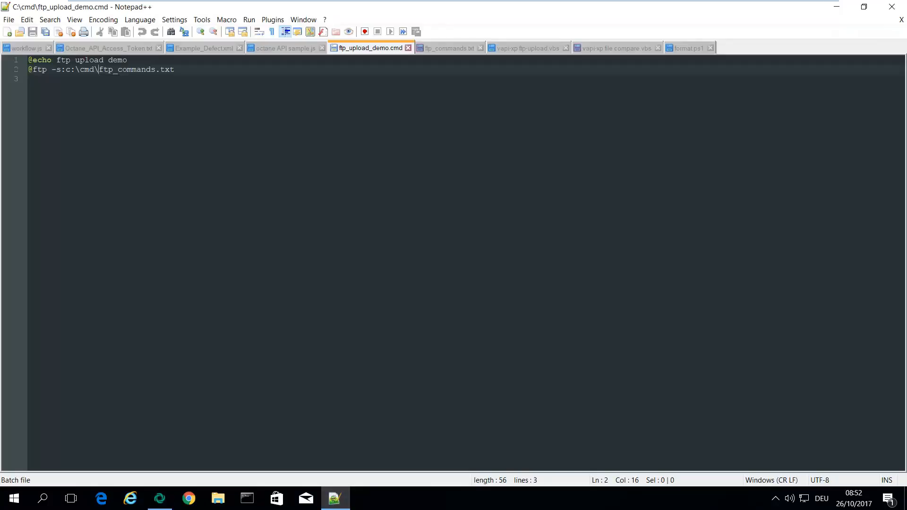
Show ftp_commands.txt with its put c:\cmd\small_file.txt line, then minimize Notepad++
click(77, 69)
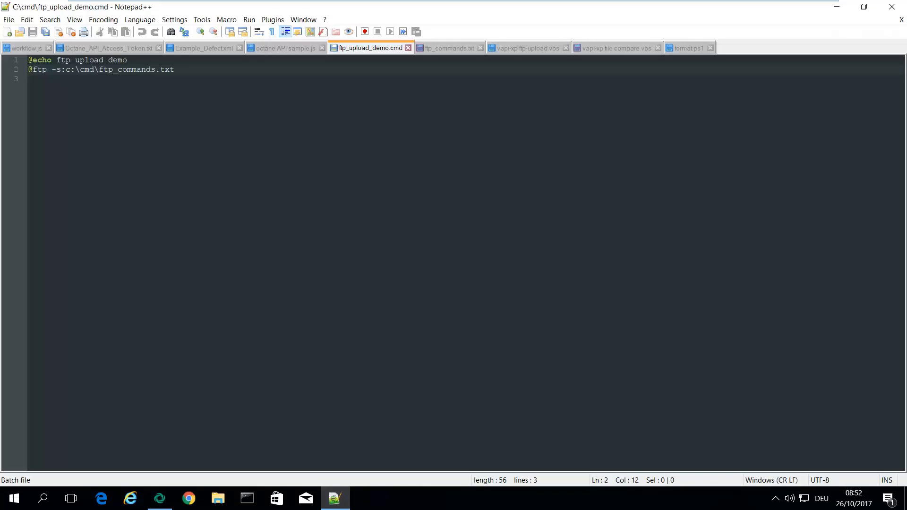
click(448, 47)
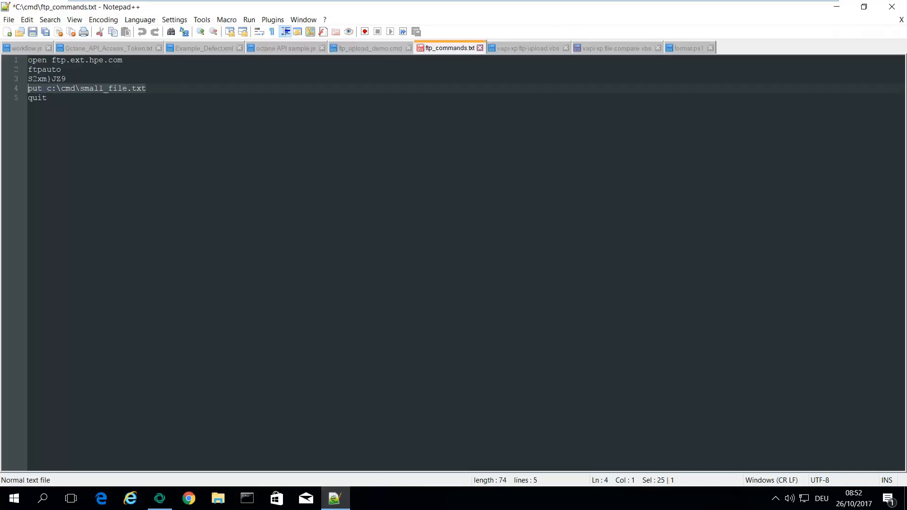
click(37, 87)
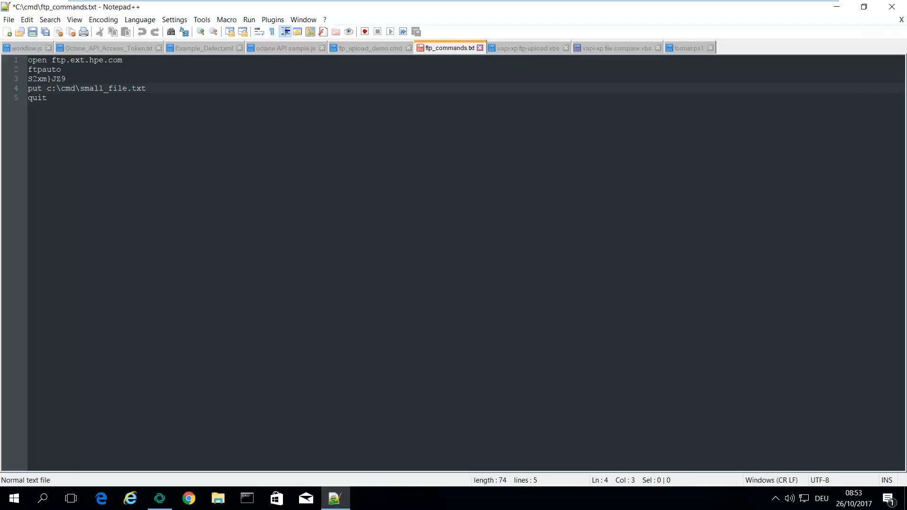
click(371, 48)
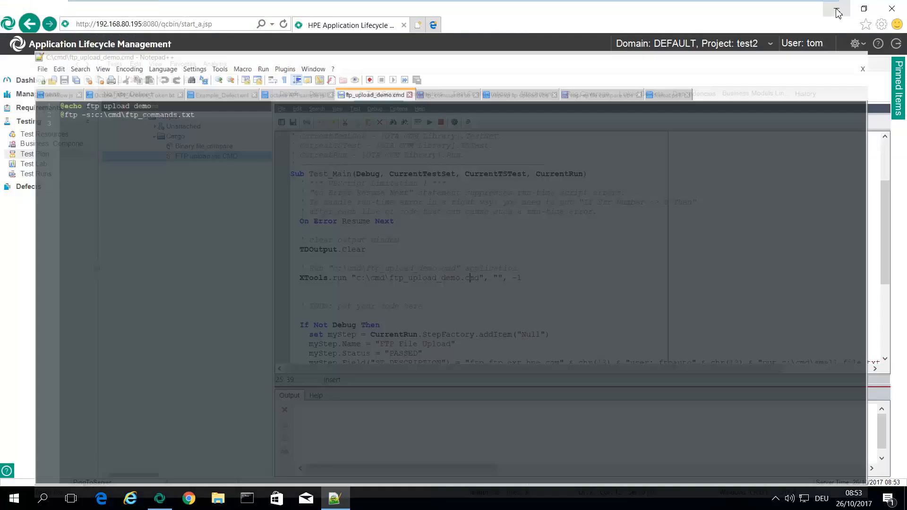
Return to Test Lab to show FTP upload via CMD passed with its run report
click(836, 9)
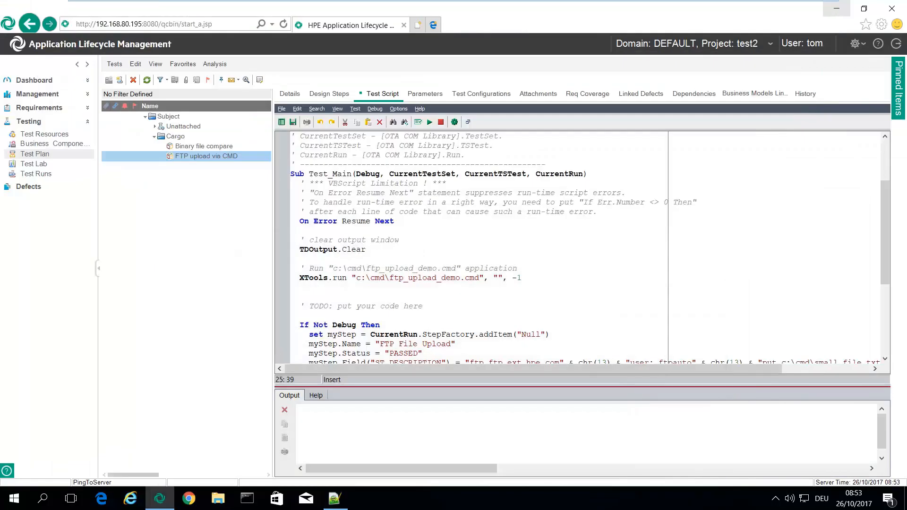
mouse_move(33, 164)
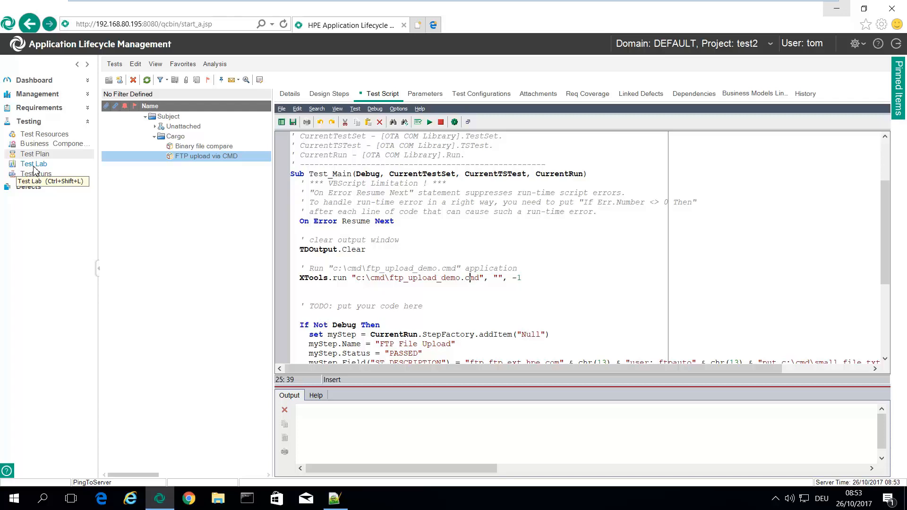
click(33, 163)
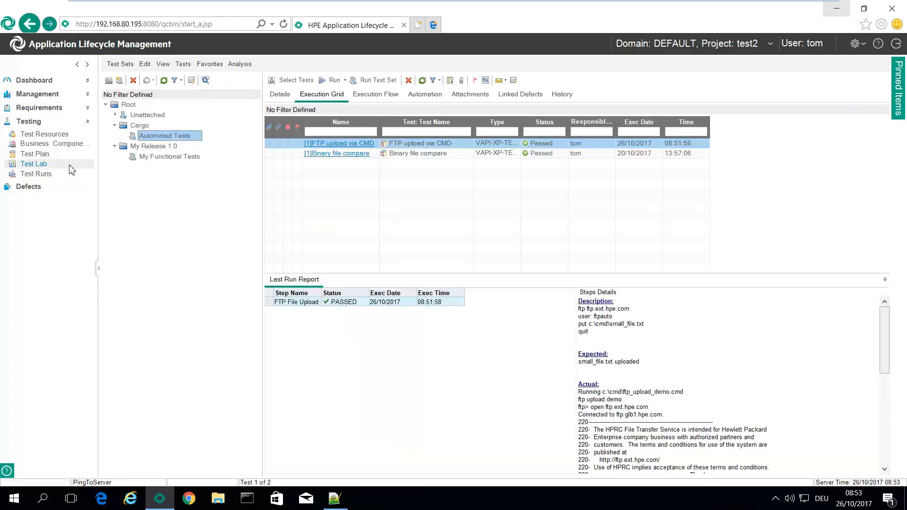